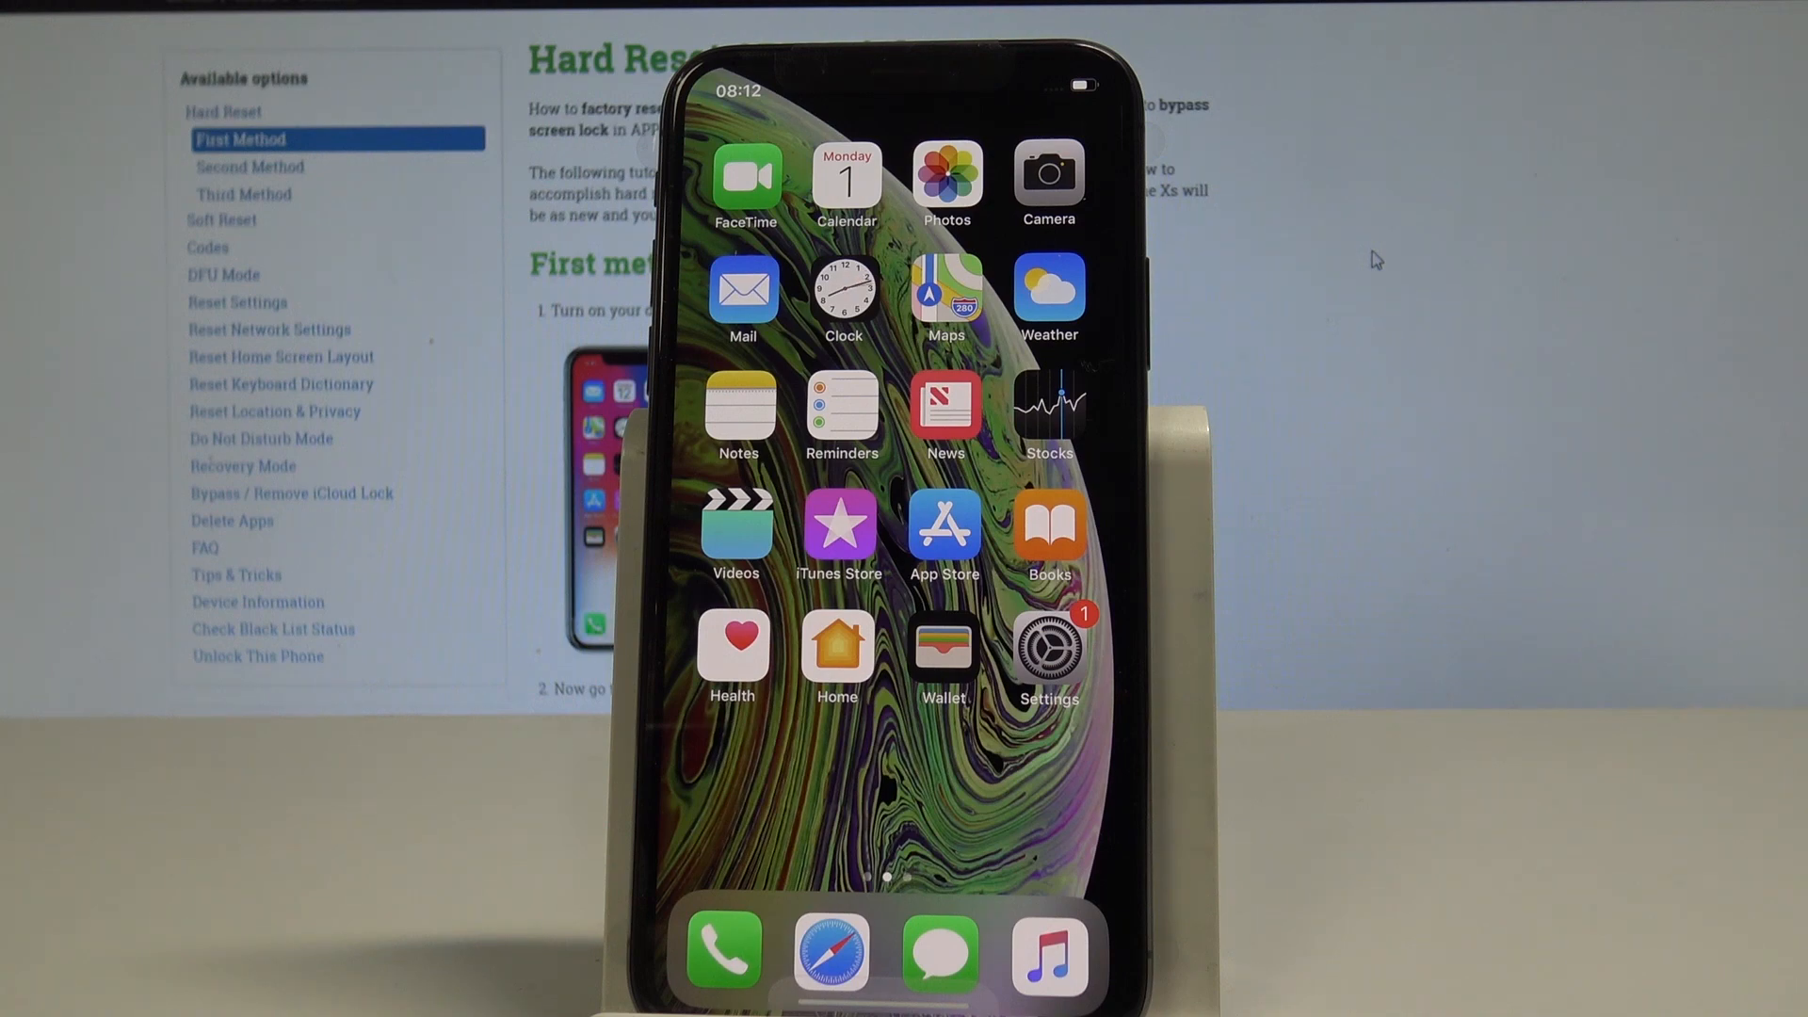
Launch the Settings app from the Home Screen
{"action": "left_click", "coordinate": [1048, 652]}
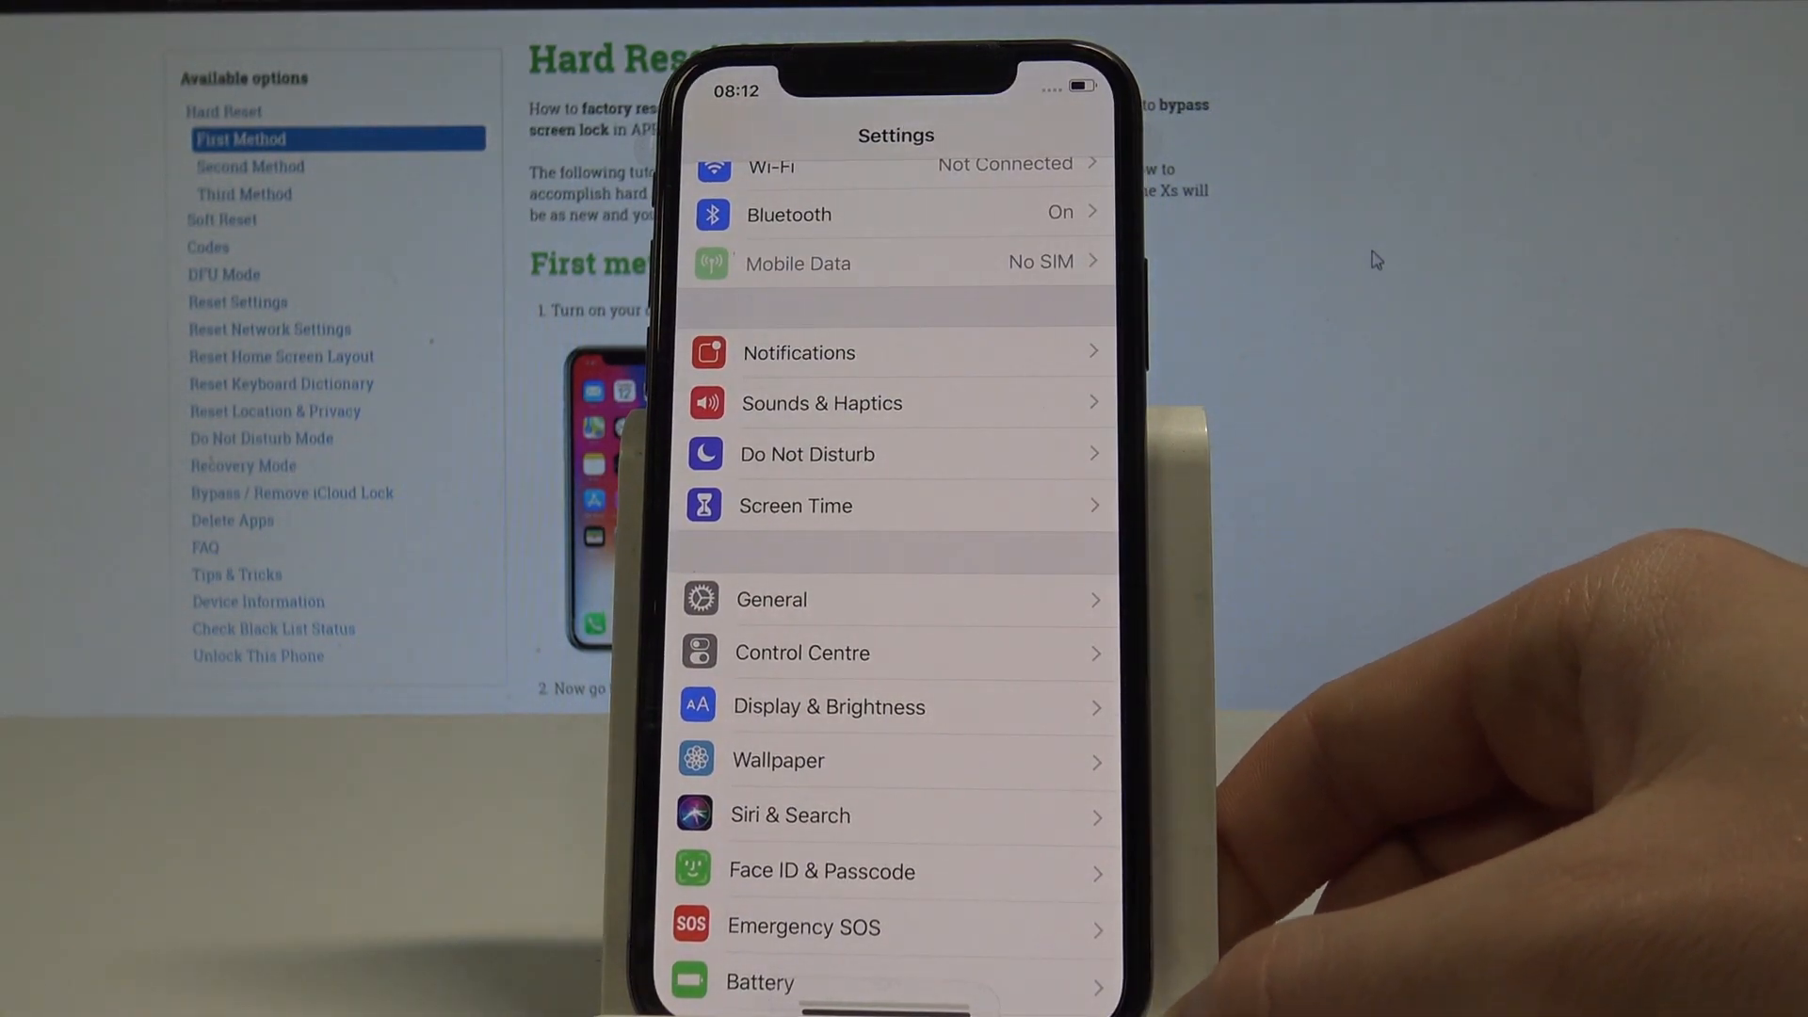
Go to General > Reset and choose Erase All Content and Settings
{"action": "left_click", "coordinate": [770, 599]}
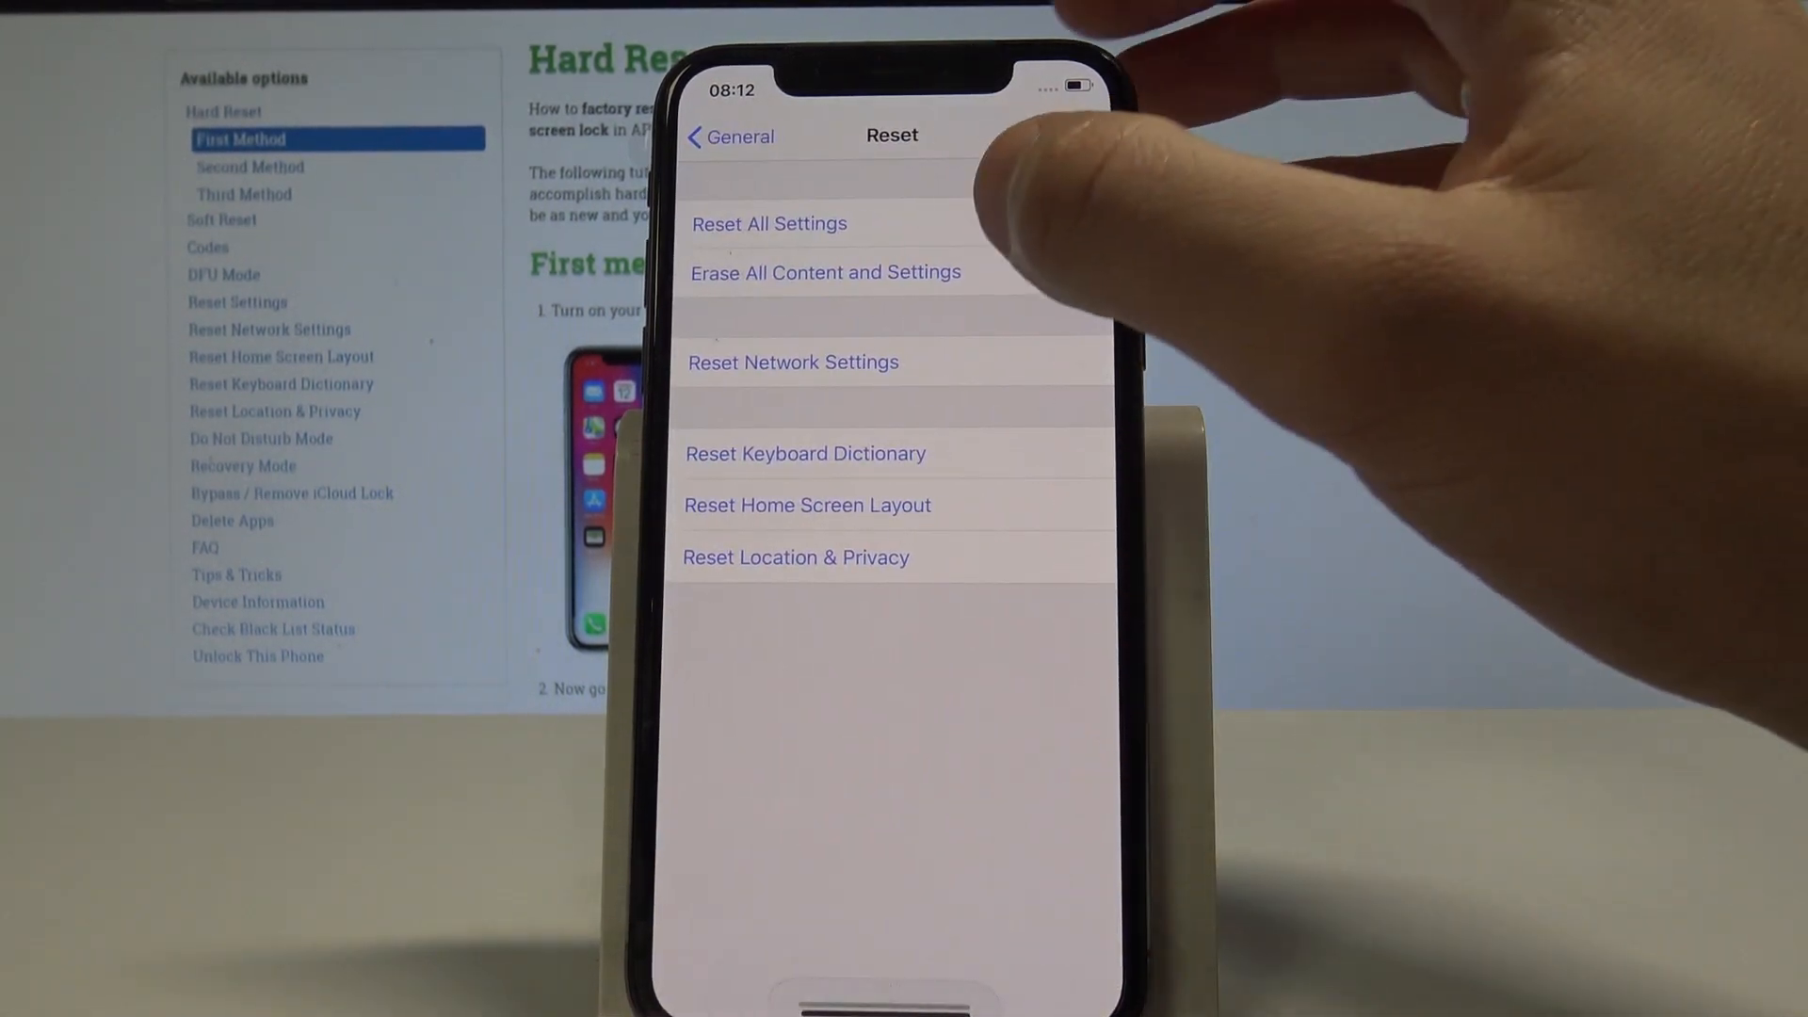
{"action": "left_click", "coordinate": [825, 271]}
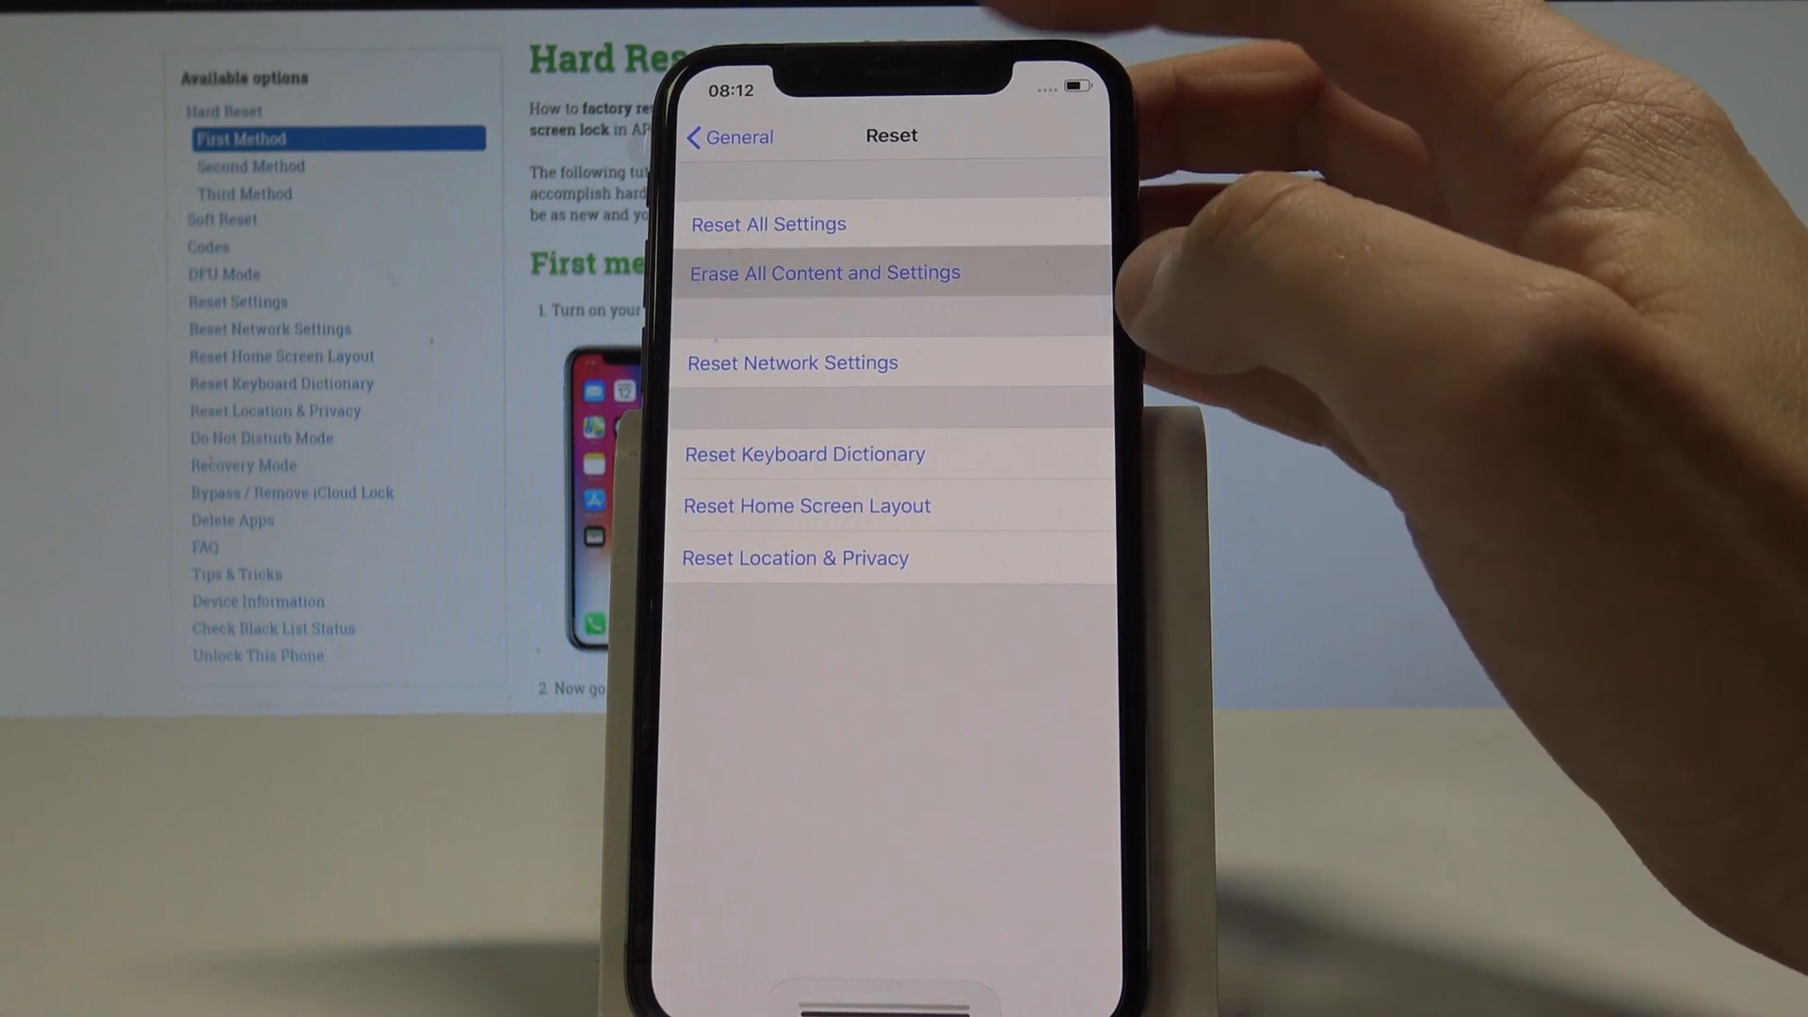
{"action": "left_click", "coordinate": [825, 271]}
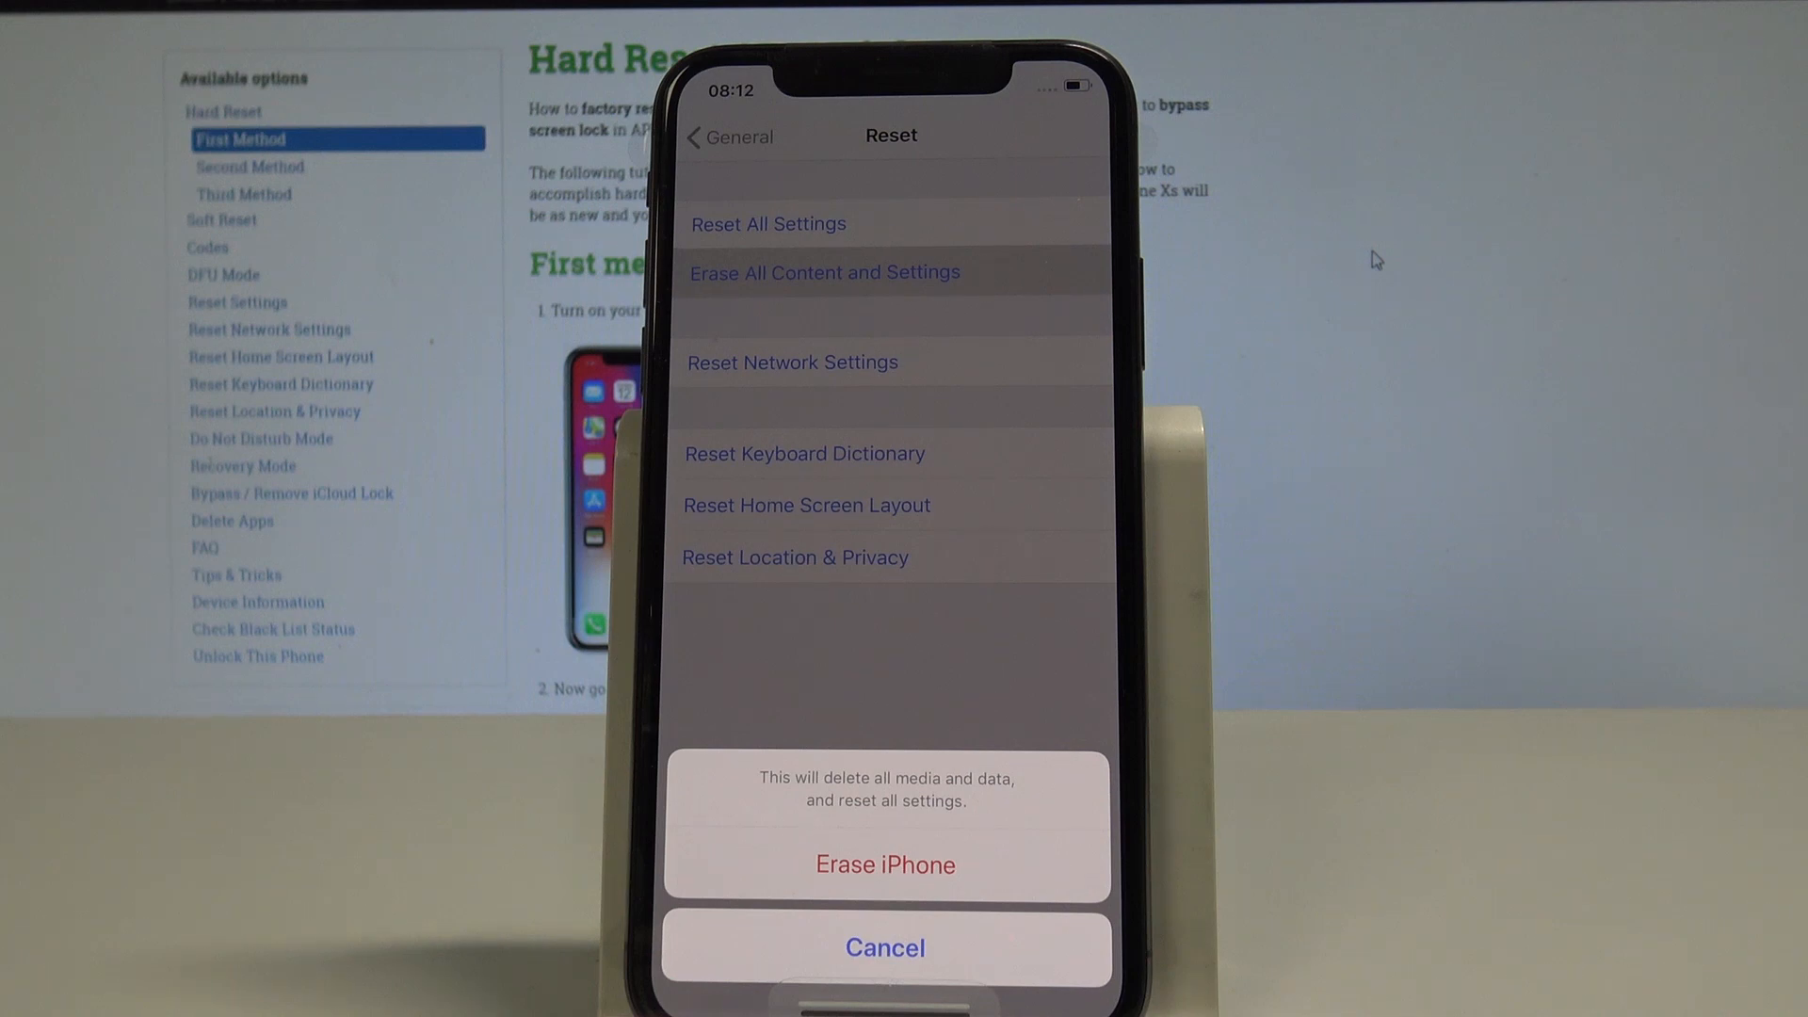
Accept both Erase iPhone confirmations so the wipe begins at the Apple logo
{"action": "left_click", "coordinate": [885, 865]}
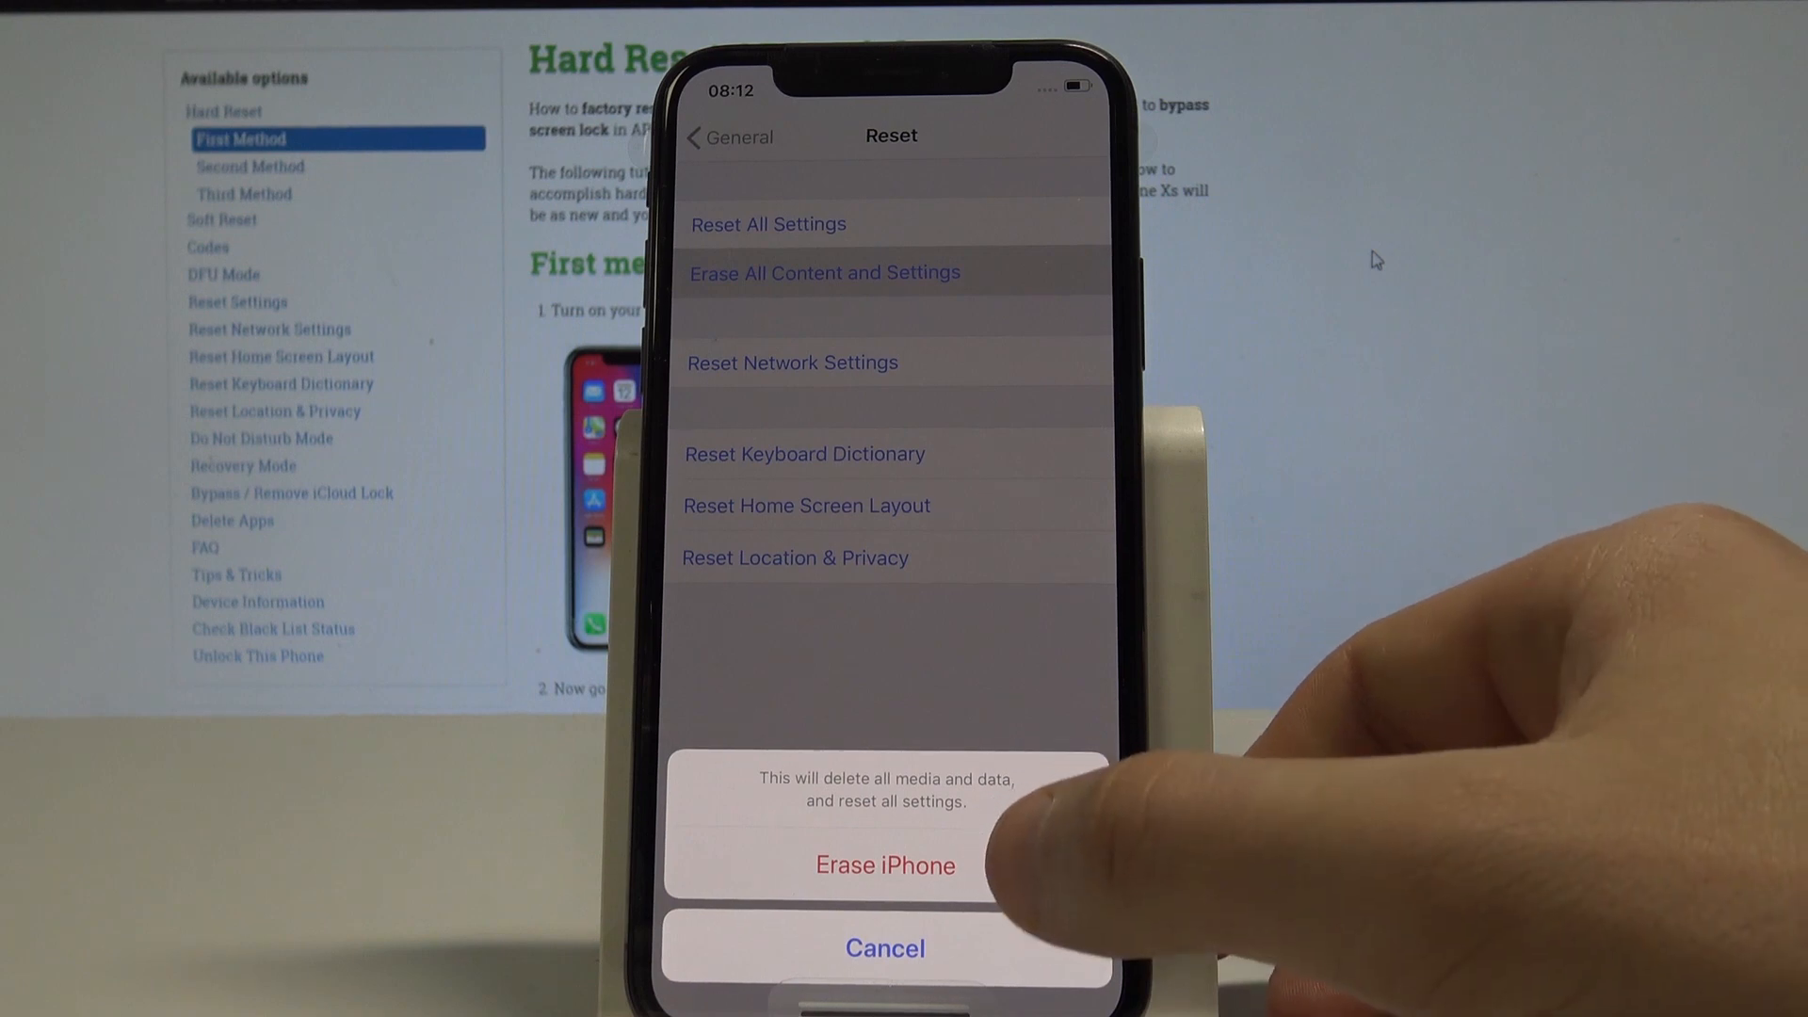
{"action": "left_click", "coordinate": [886, 865]}
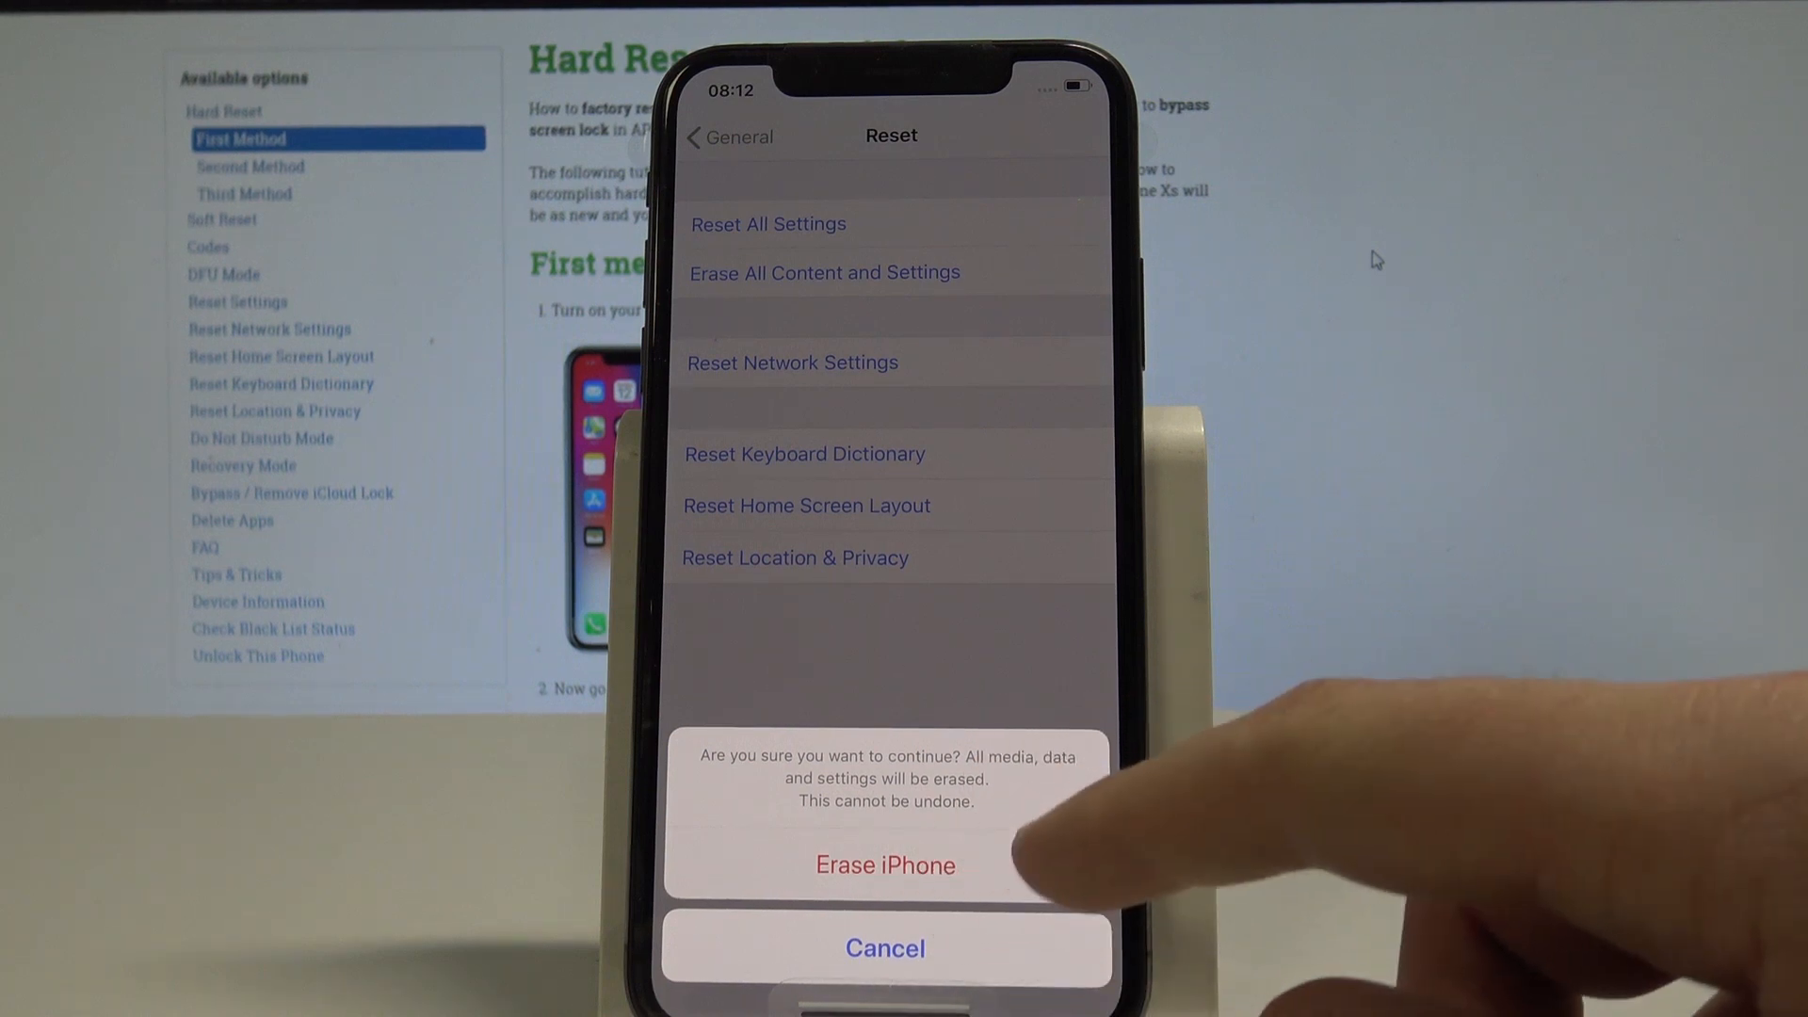
{"action": "left_click", "coordinate": [885, 864]}
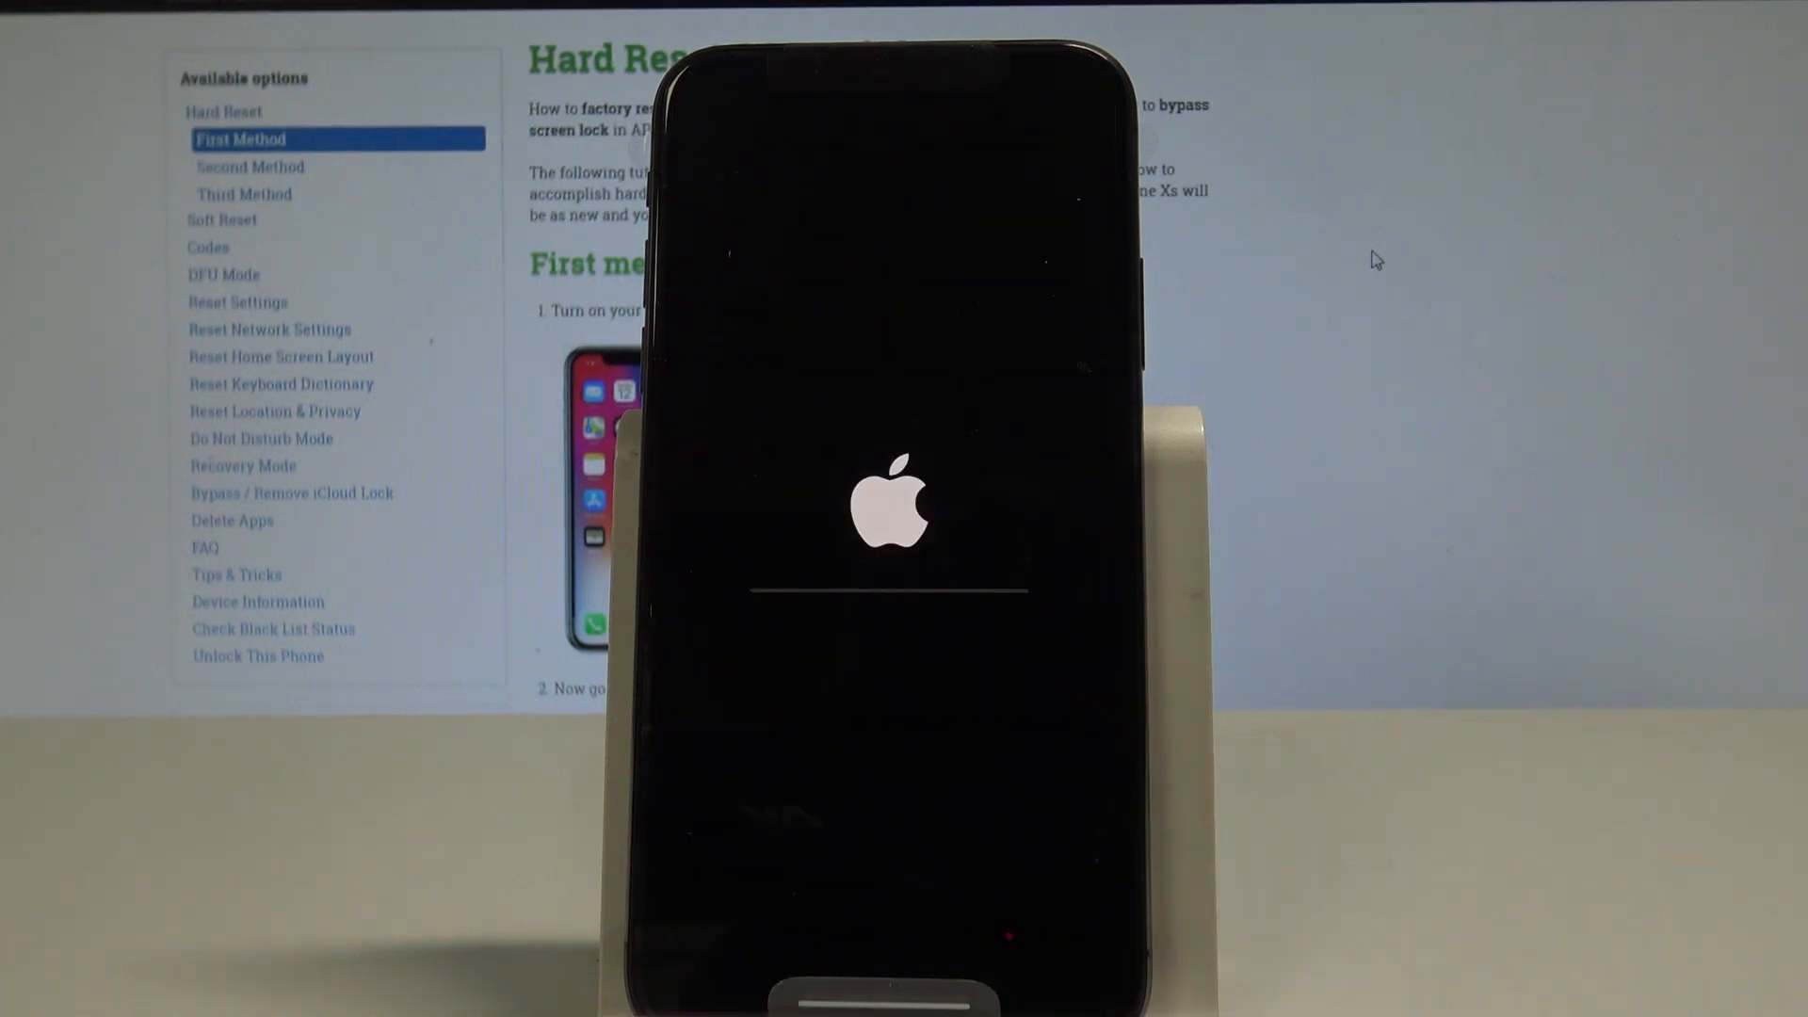